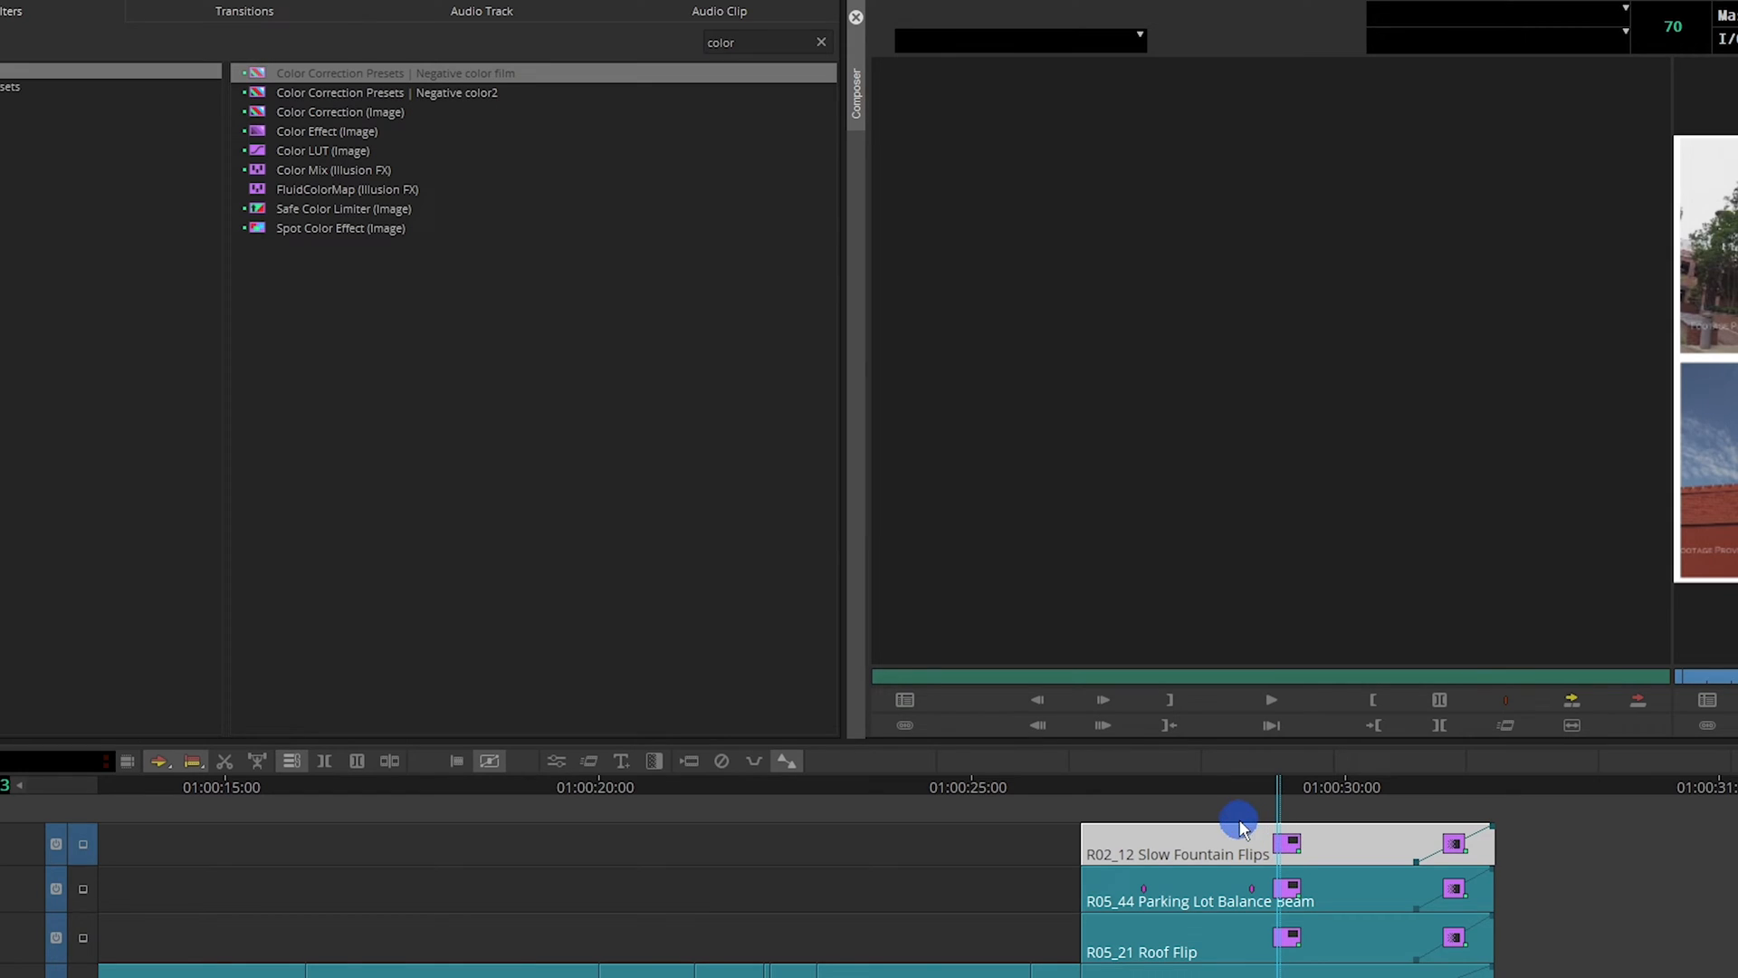
Select the Slow Fountain Flips clip and apply Color Effect from the color-filtered effects
{"action": "left_click", "coordinate": [322, 149]}
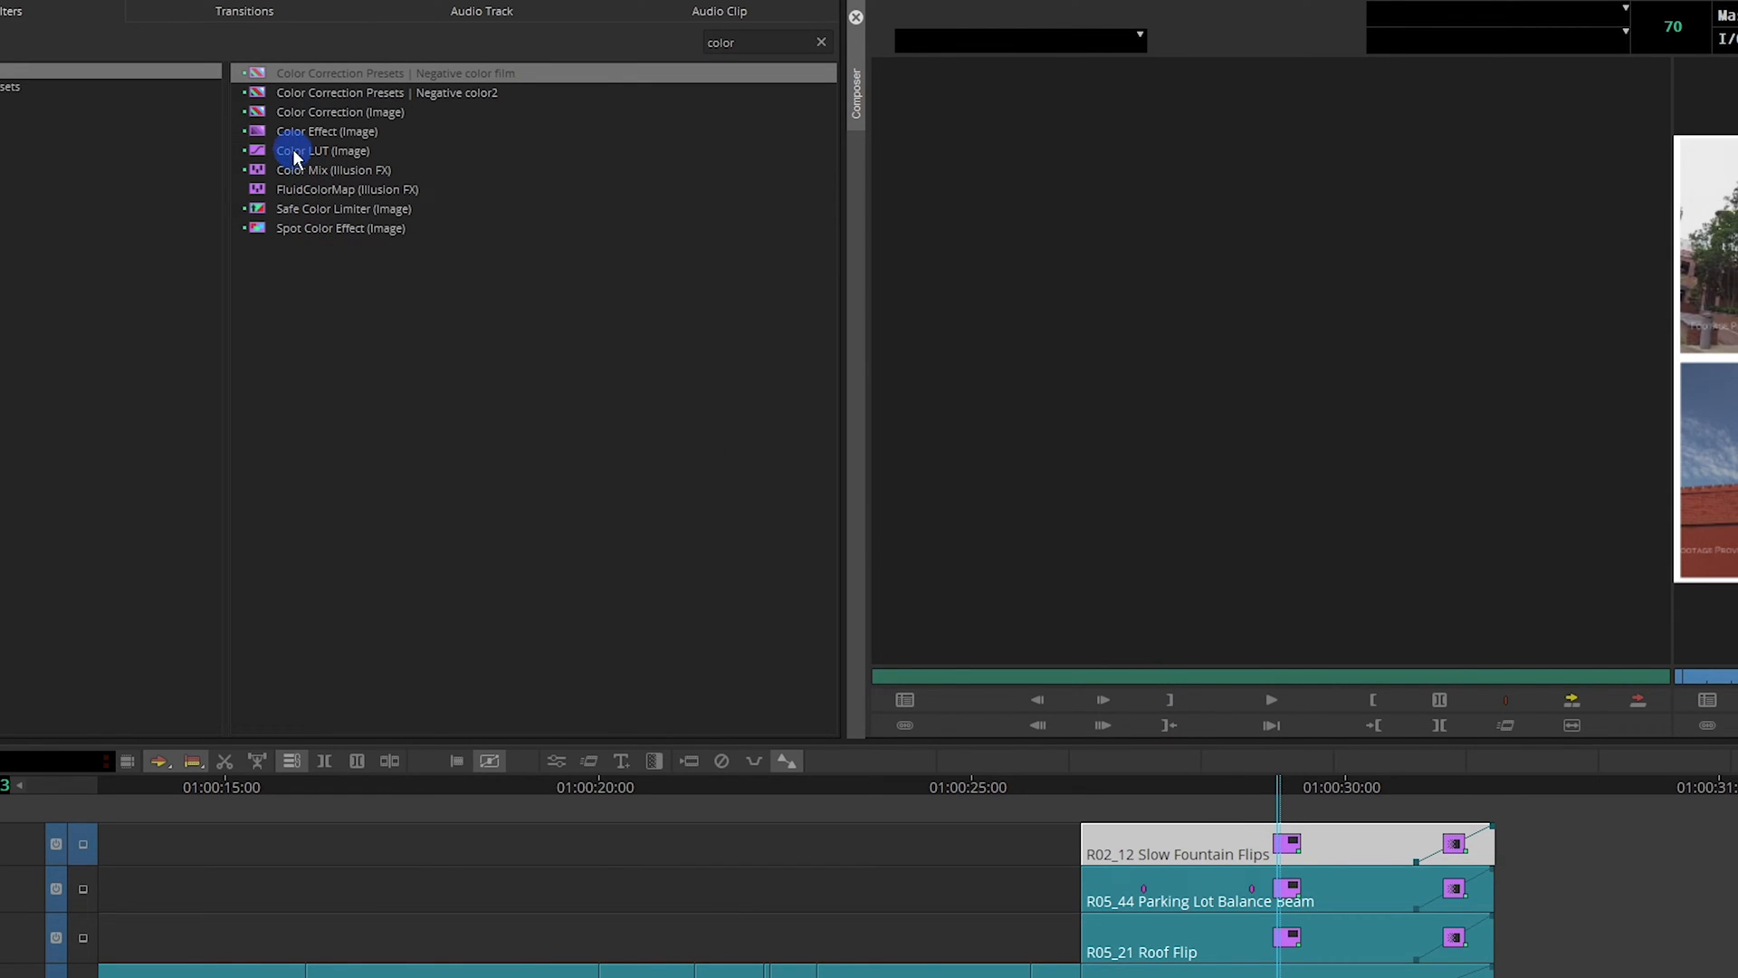
{"action": "left_click", "coordinate": [326, 130]}
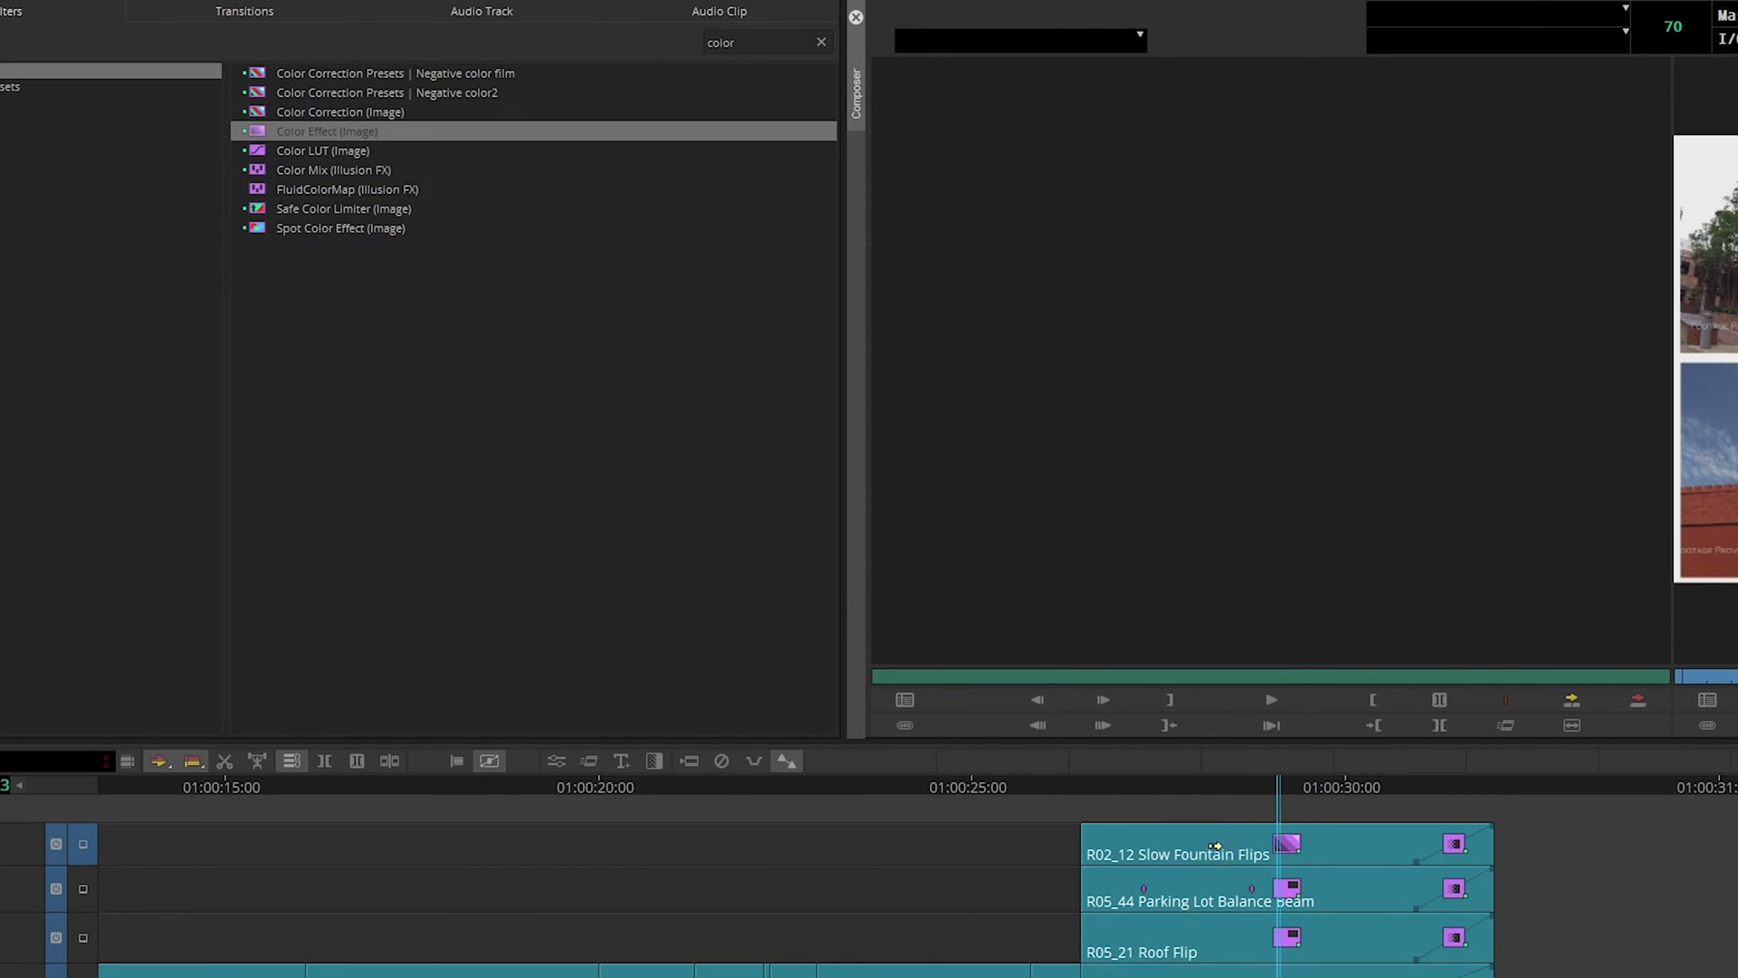
{"action": "left_click", "coordinate": [554, 760]}
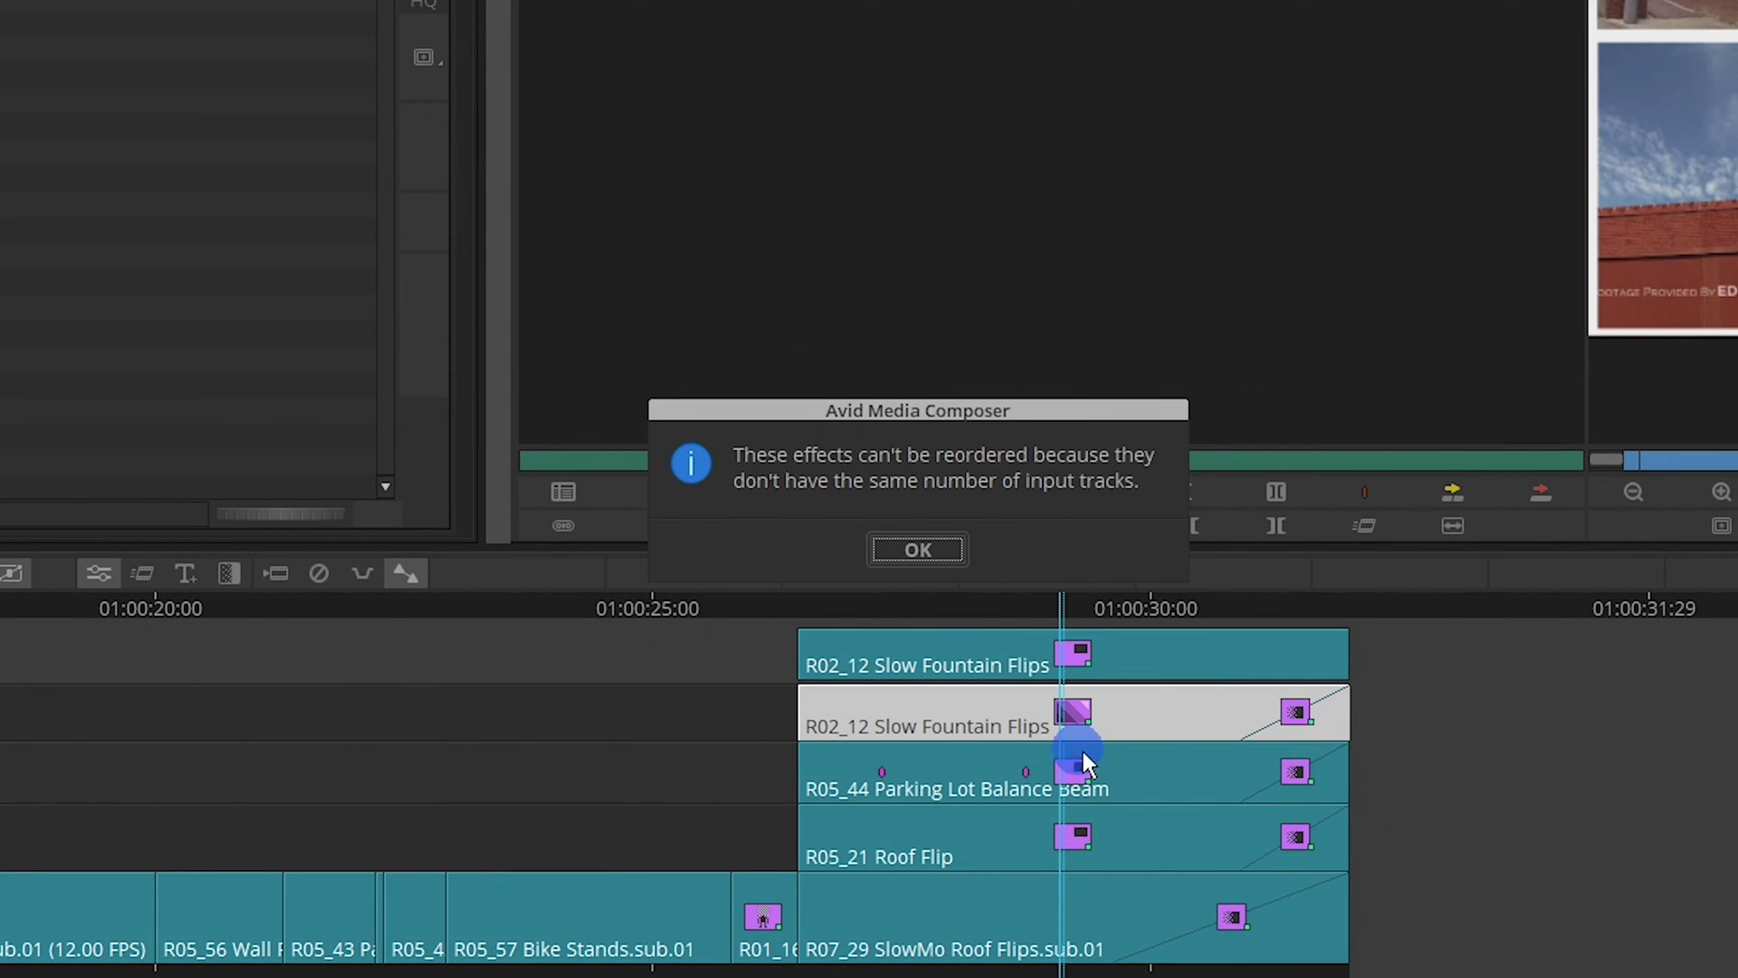
{"action": "mouse_move", "coordinate": [1161, 743]}
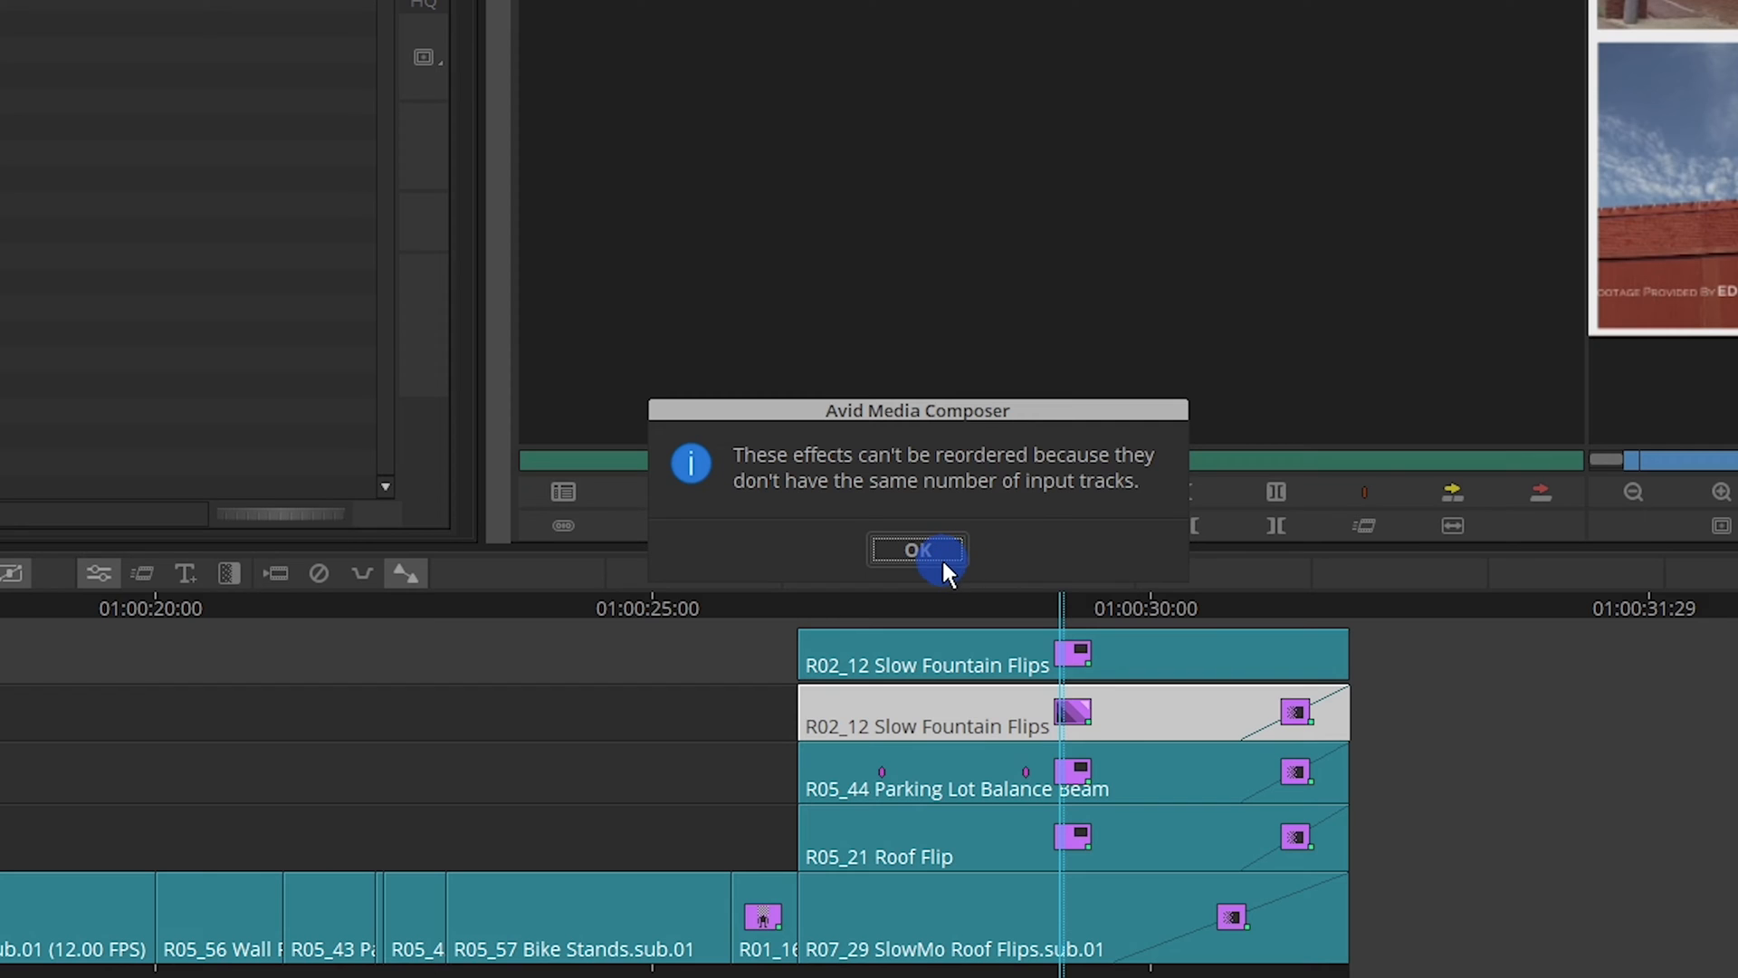
Dismiss the reorder warning and bring up the clip's effect settings
{"action": "left_click", "coordinate": [915, 549]}
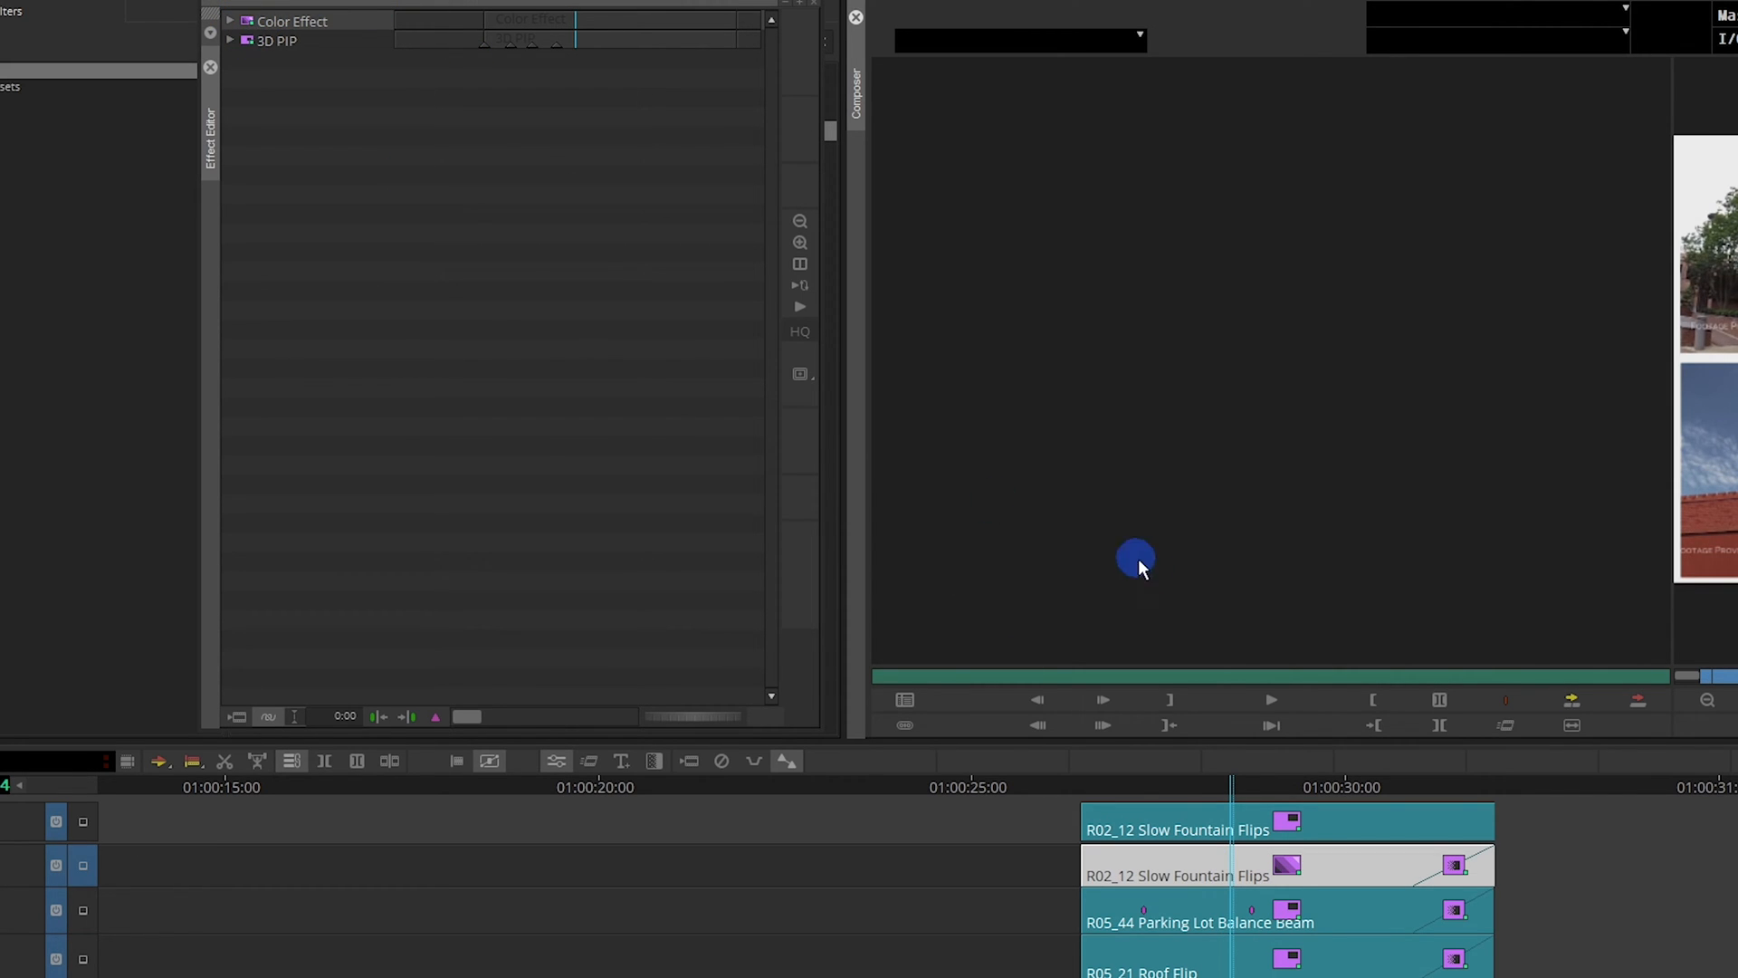
{"action": "left_click", "coordinate": [722, 761]}
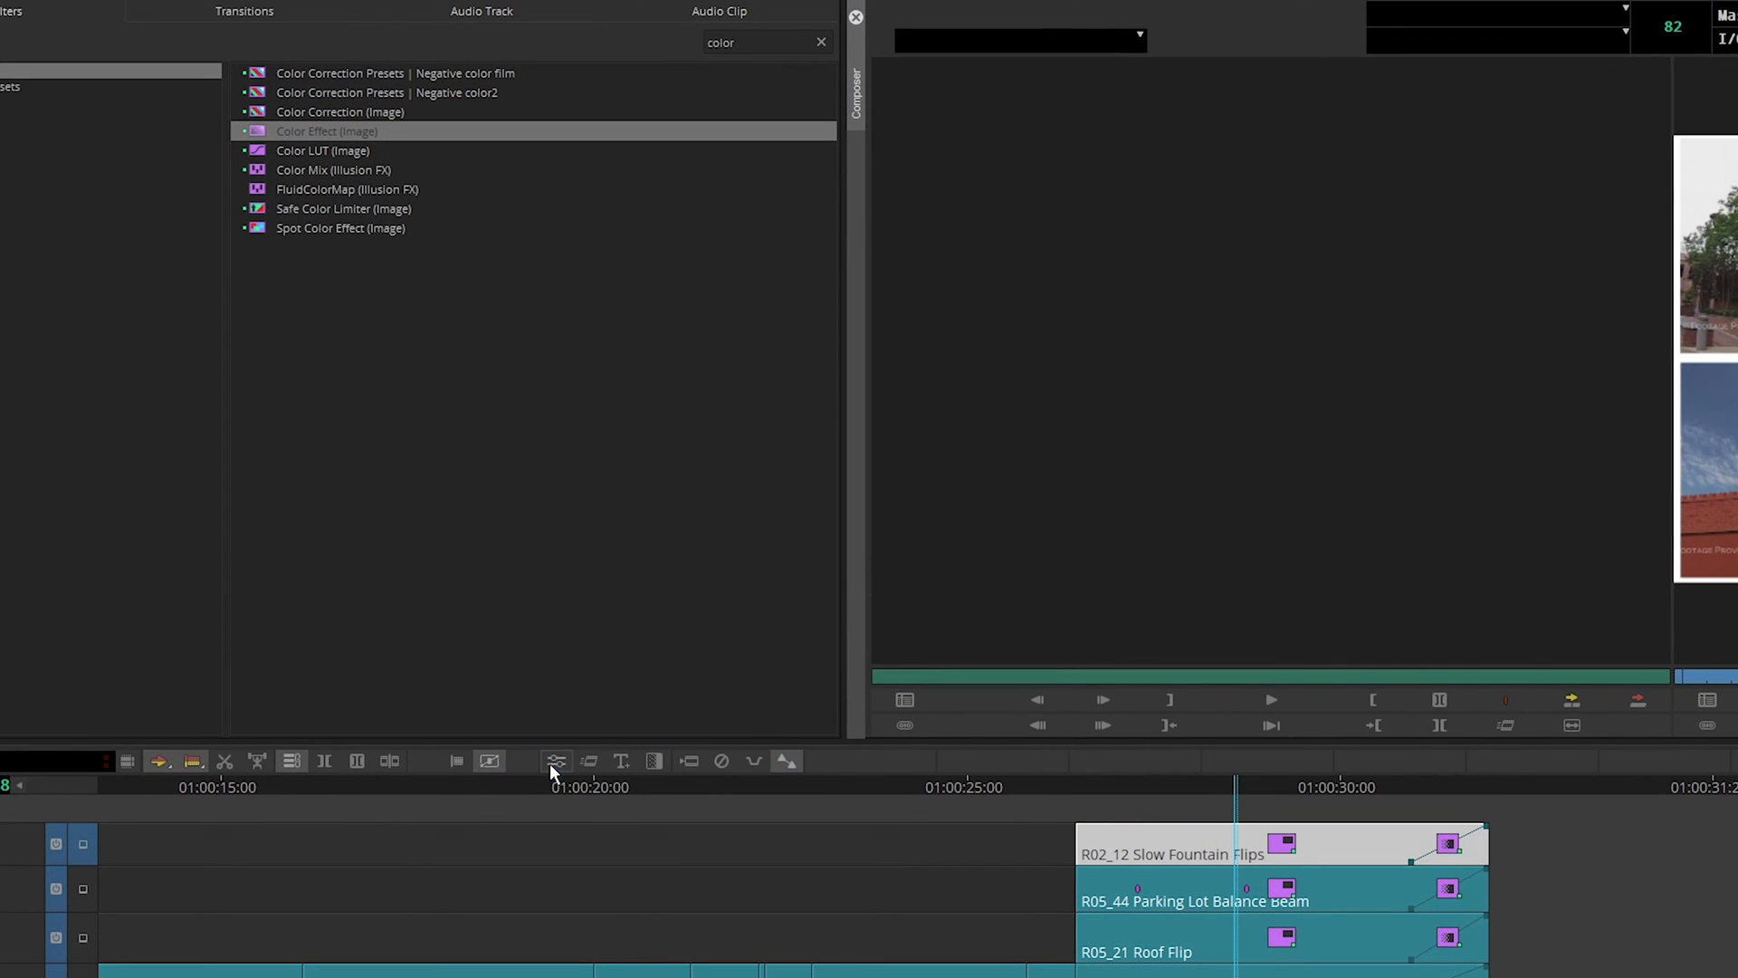
Open the Effect Editor showing 3D PIP above the nested Color Effect
{"action": "left_click", "coordinate": [557, 761]}
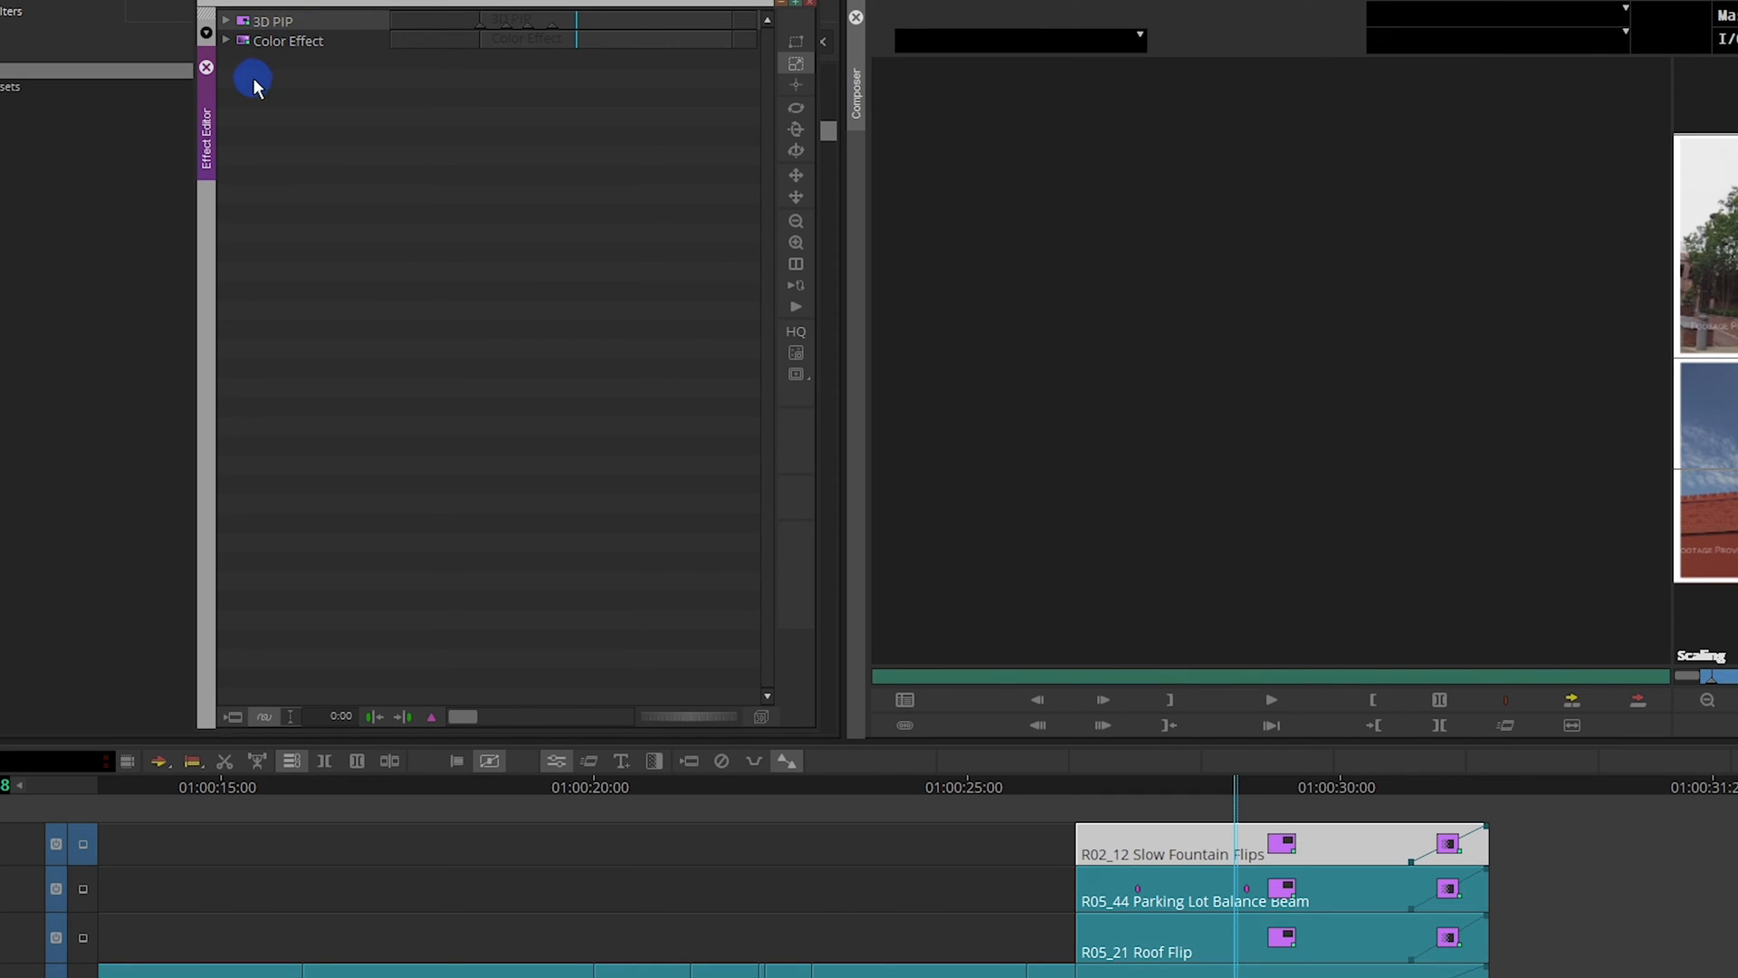
Expand Color Effect, set Luma brightness 10 and contrast 15, then collapse it
{"action": "left_click", "coordinate": [225, 40]}
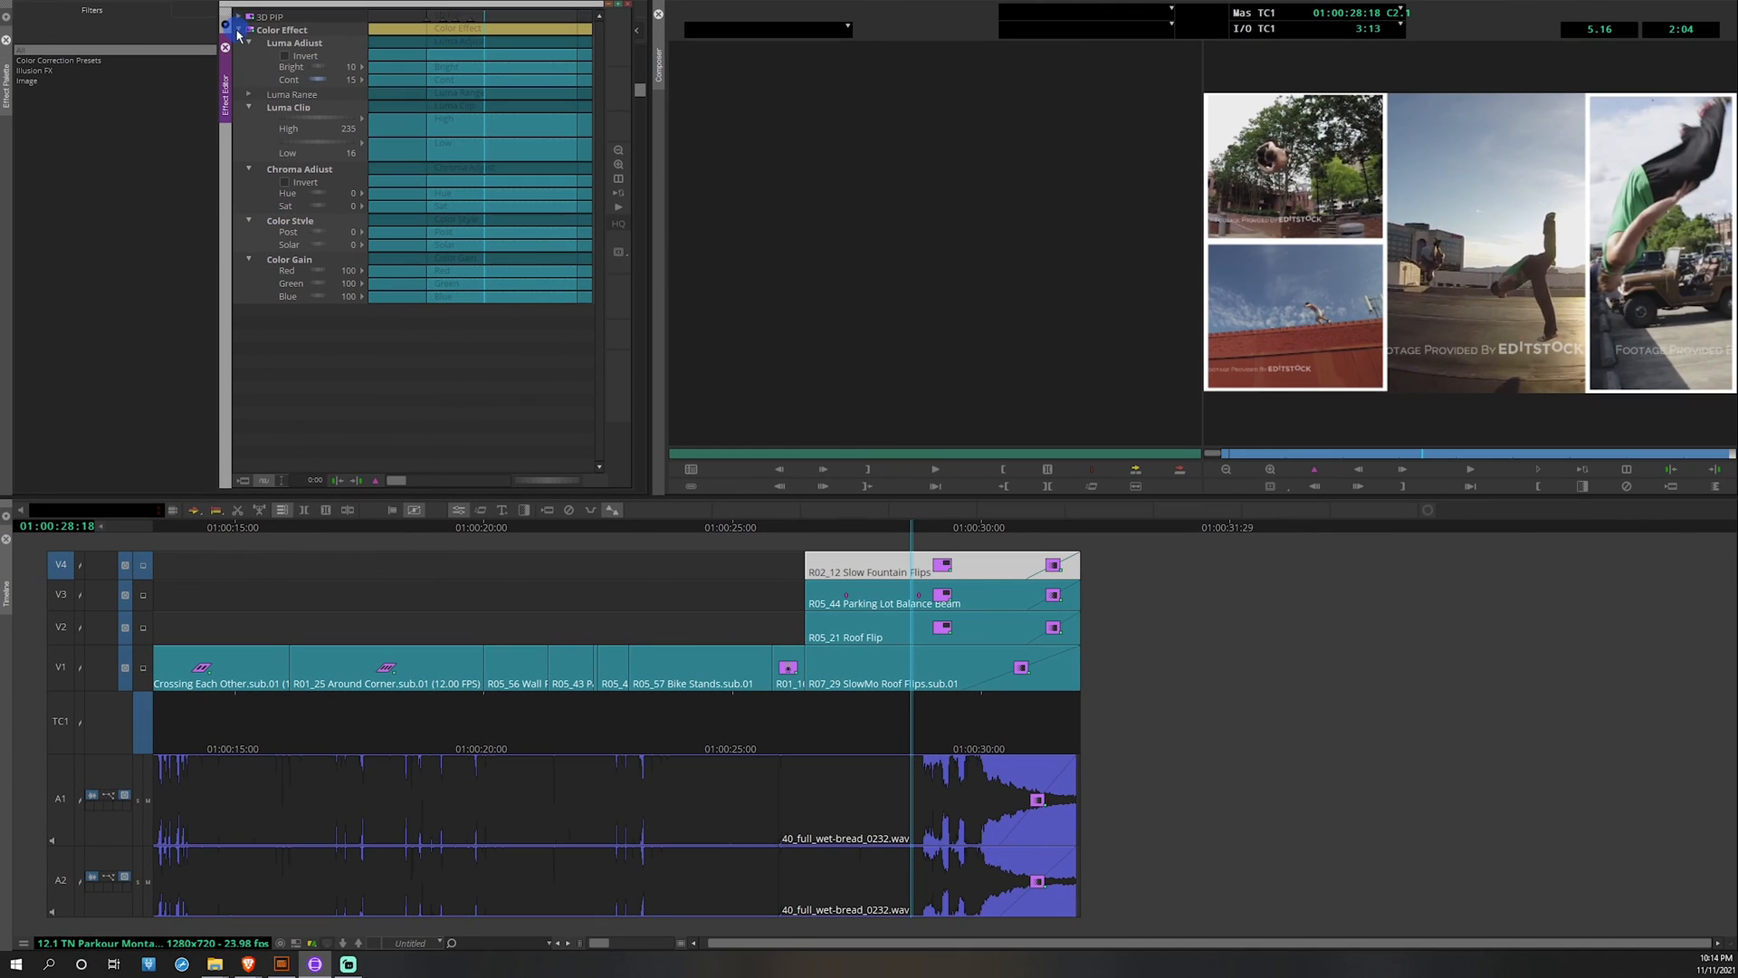
{"action": "left_click", "coordinate": [238, 29]}
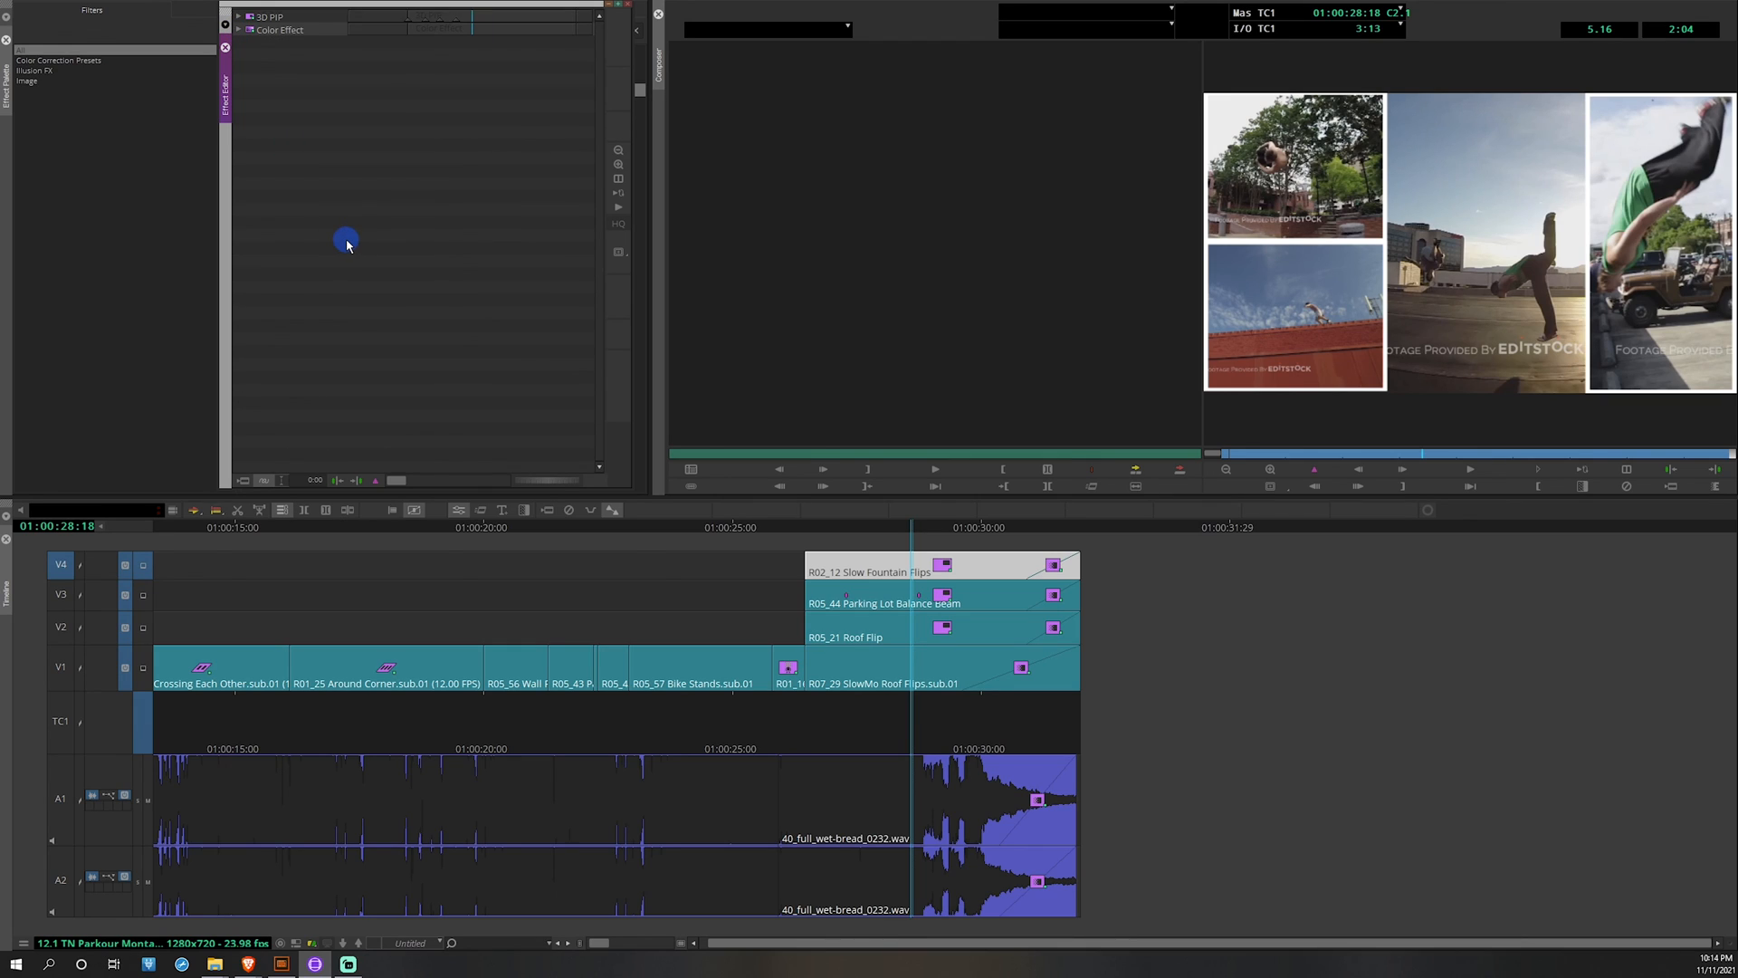